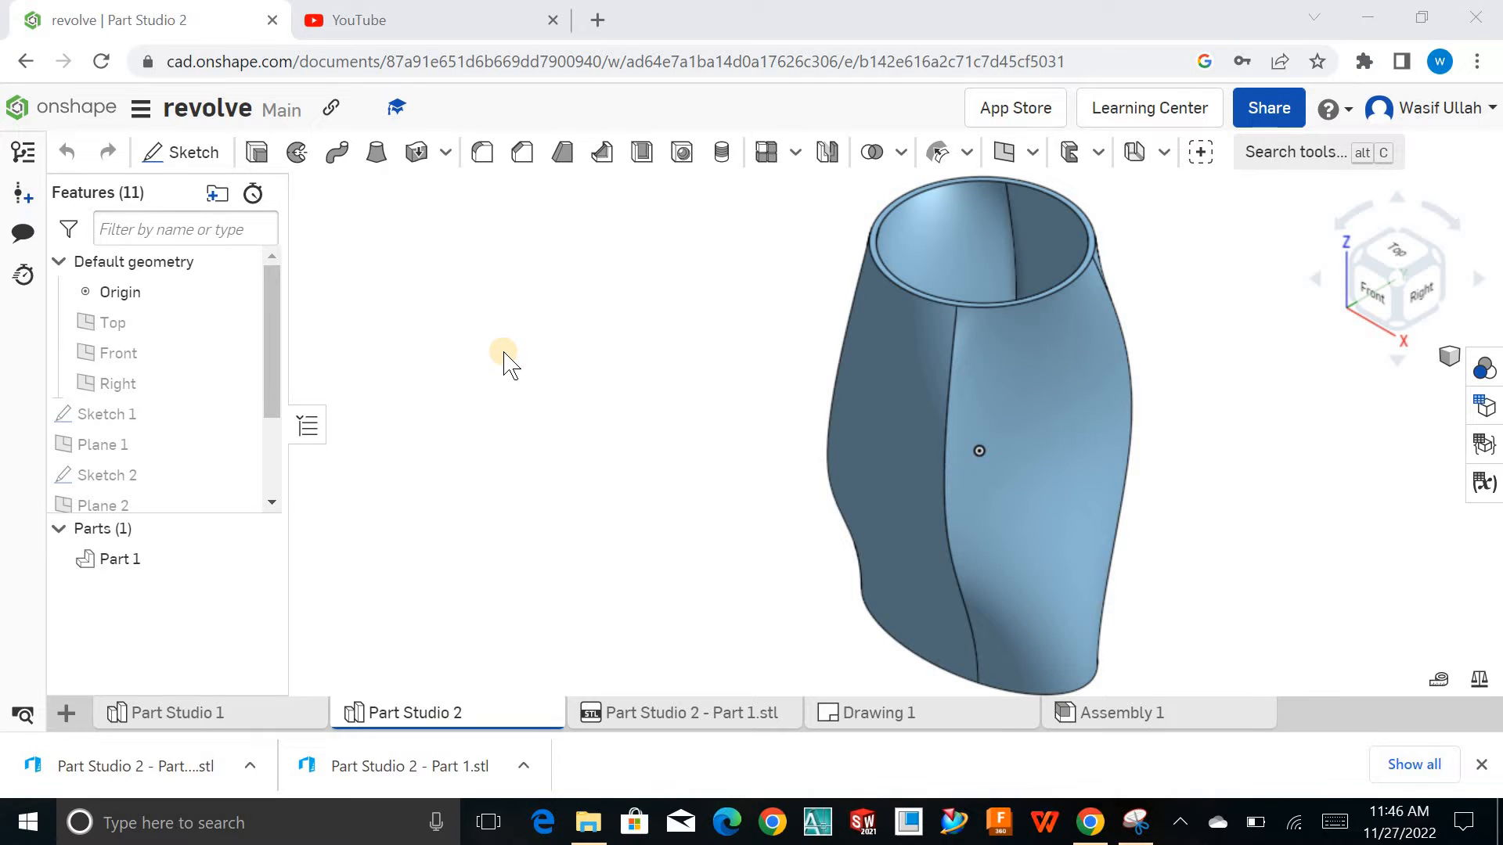
{"action": "mouse_move", "coordinate": [581, 342]}
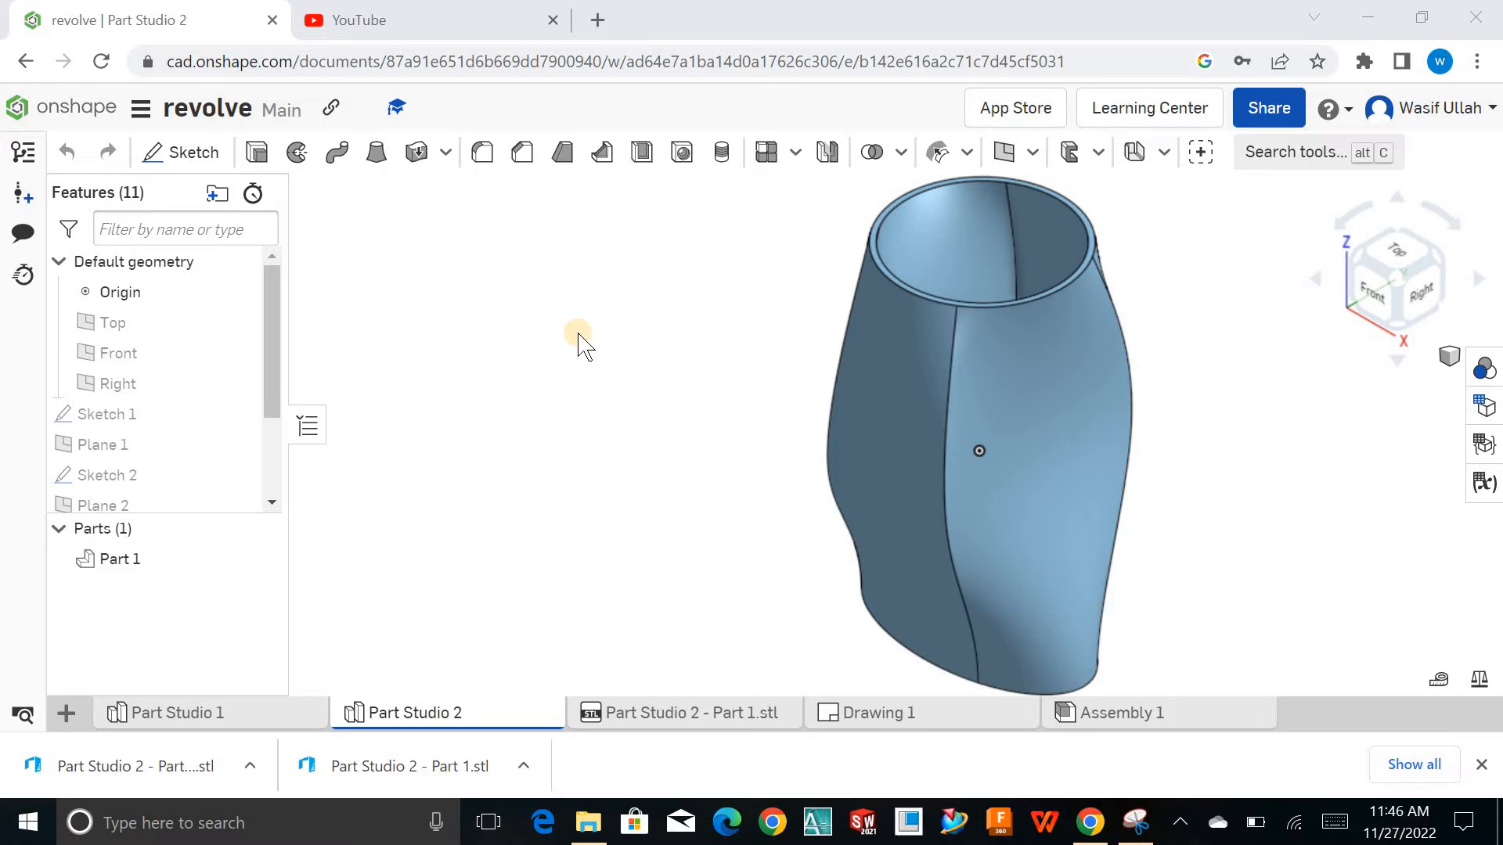
{"action": "mouse_move", "coordinate": [568, 345]}
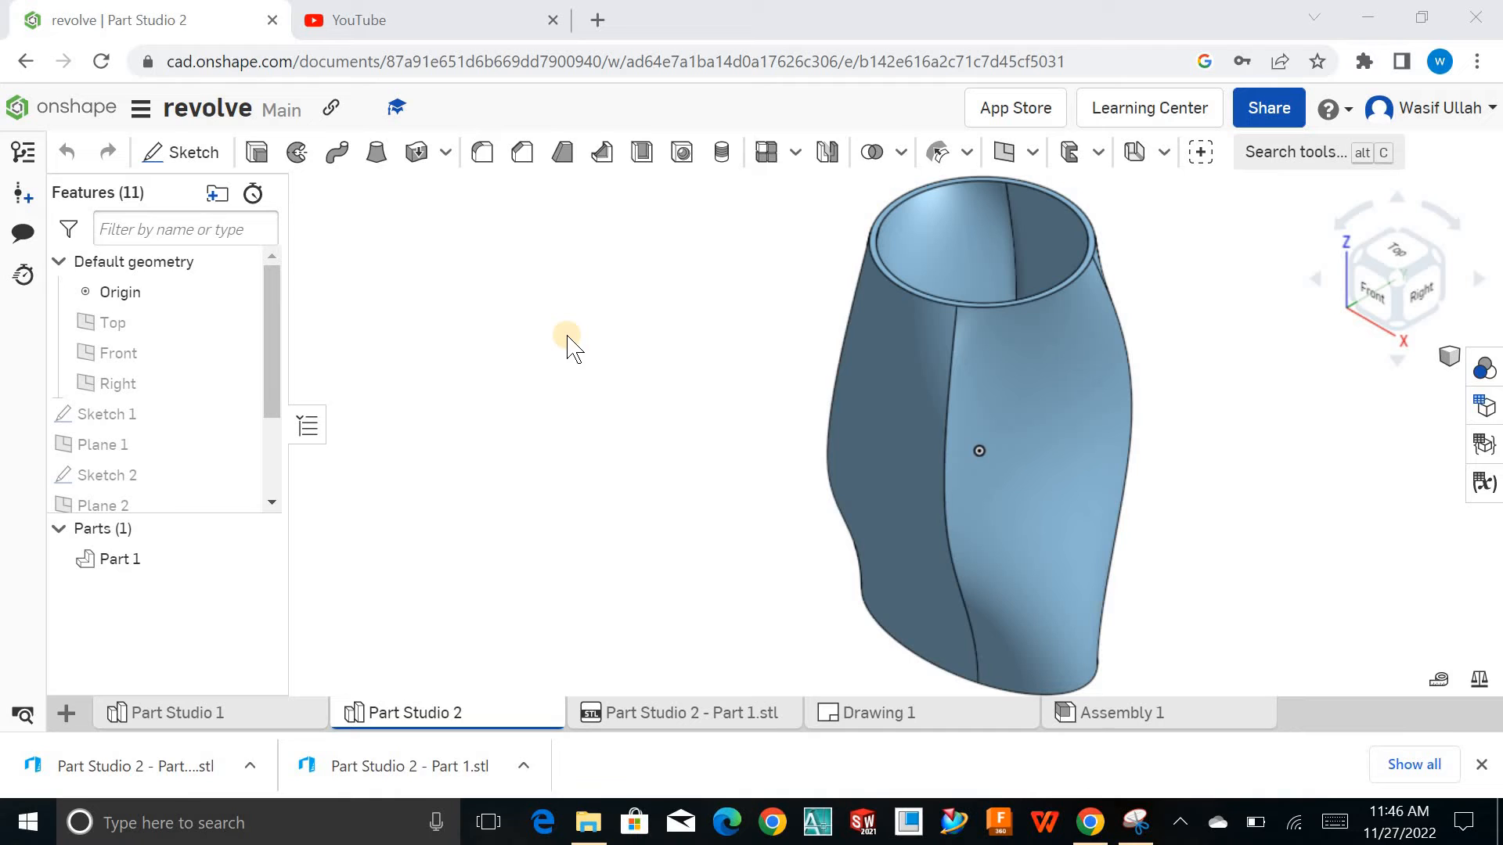
{"action": "mouse_move", "coordinate": [773, 354]}
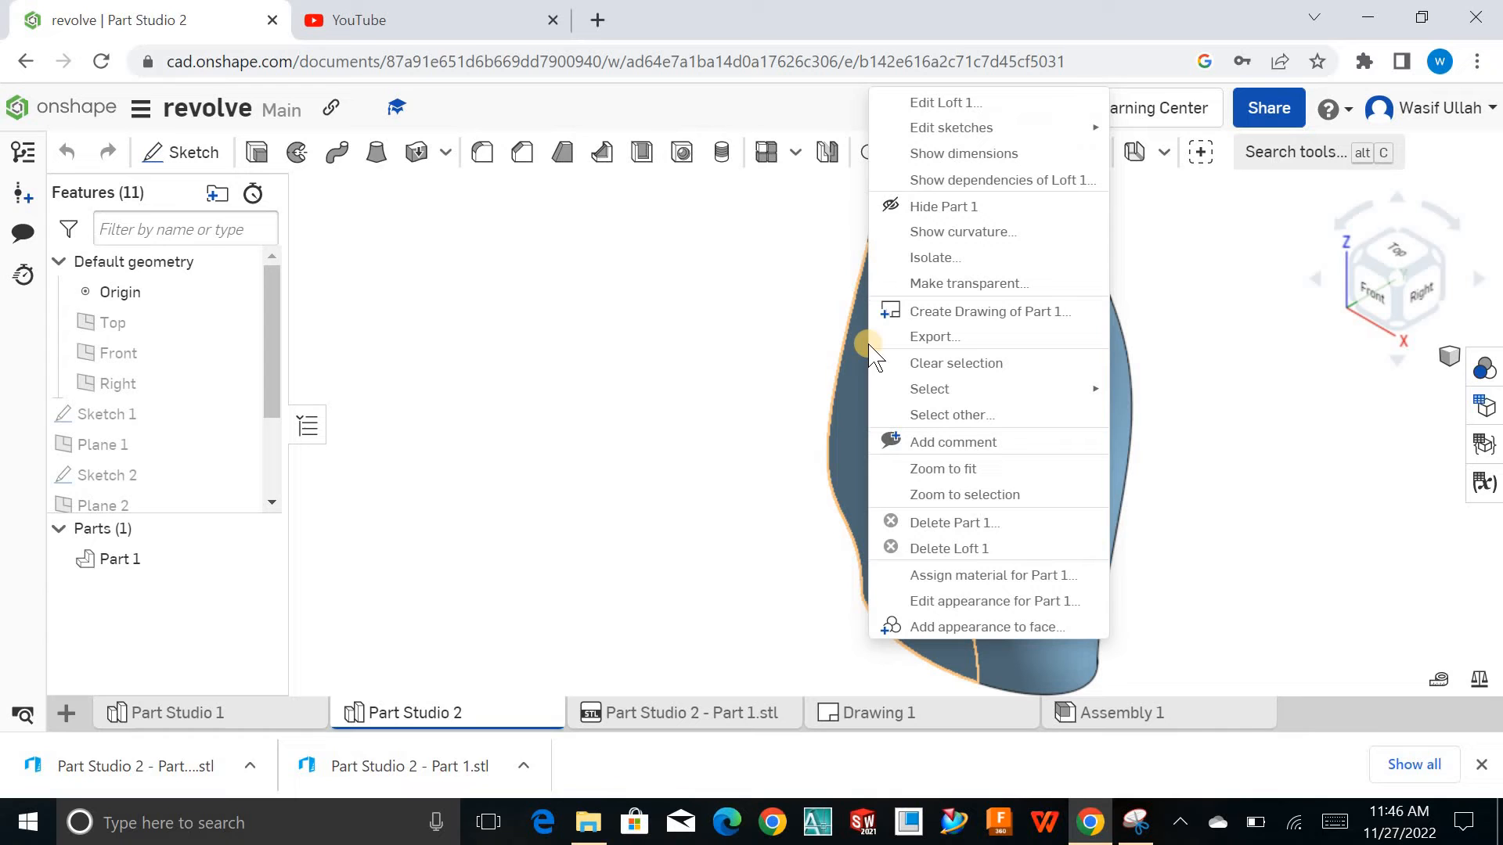
{"action": "mouse_move", "coordinate": [955, 337]}
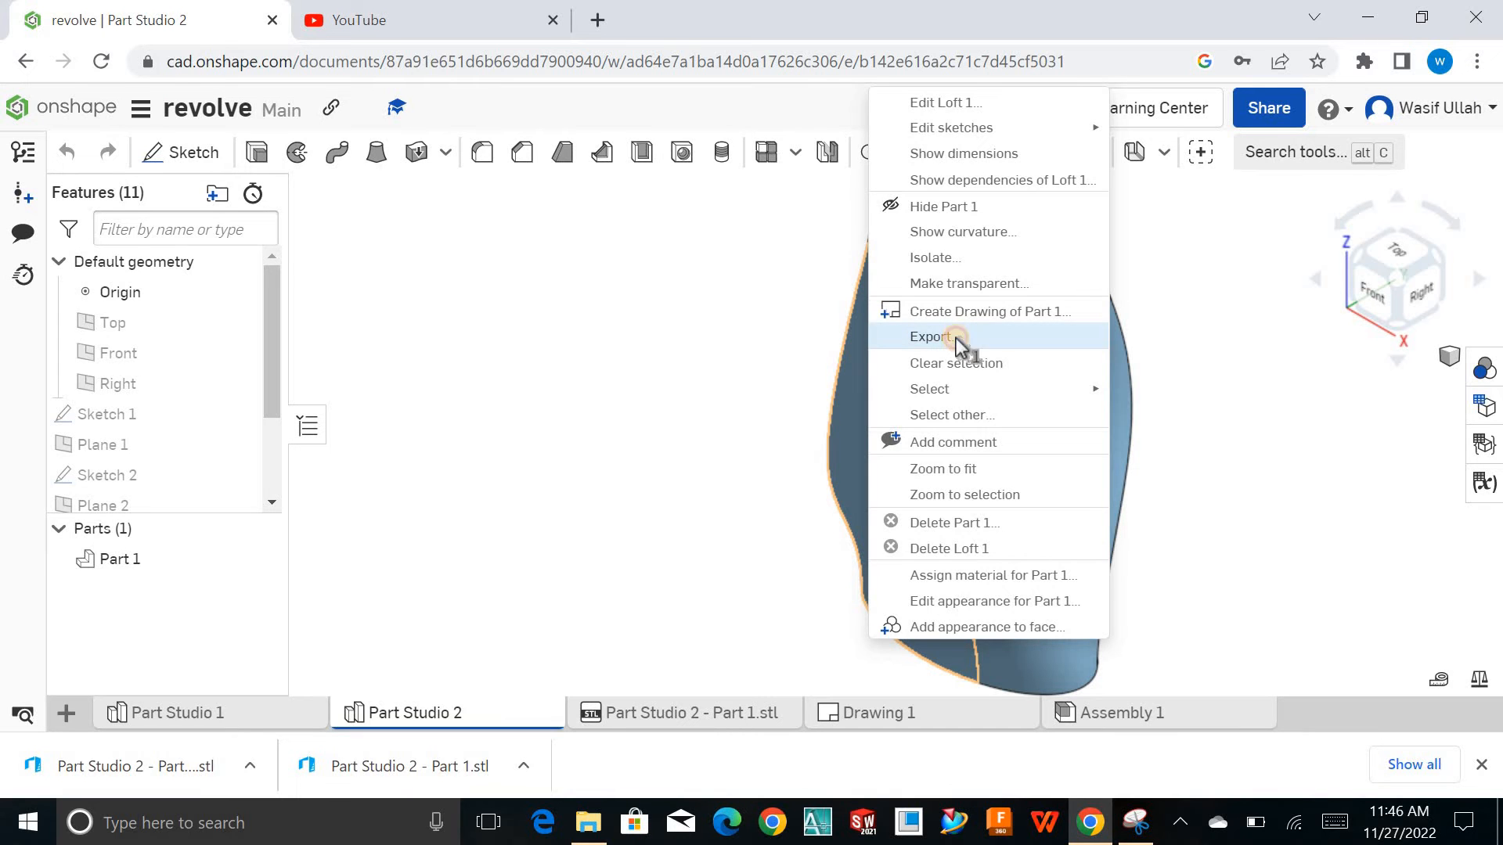
Start an export of the lofted vase part from its context menu.
{"action": "left_click", "coordinate": [931, 336]}
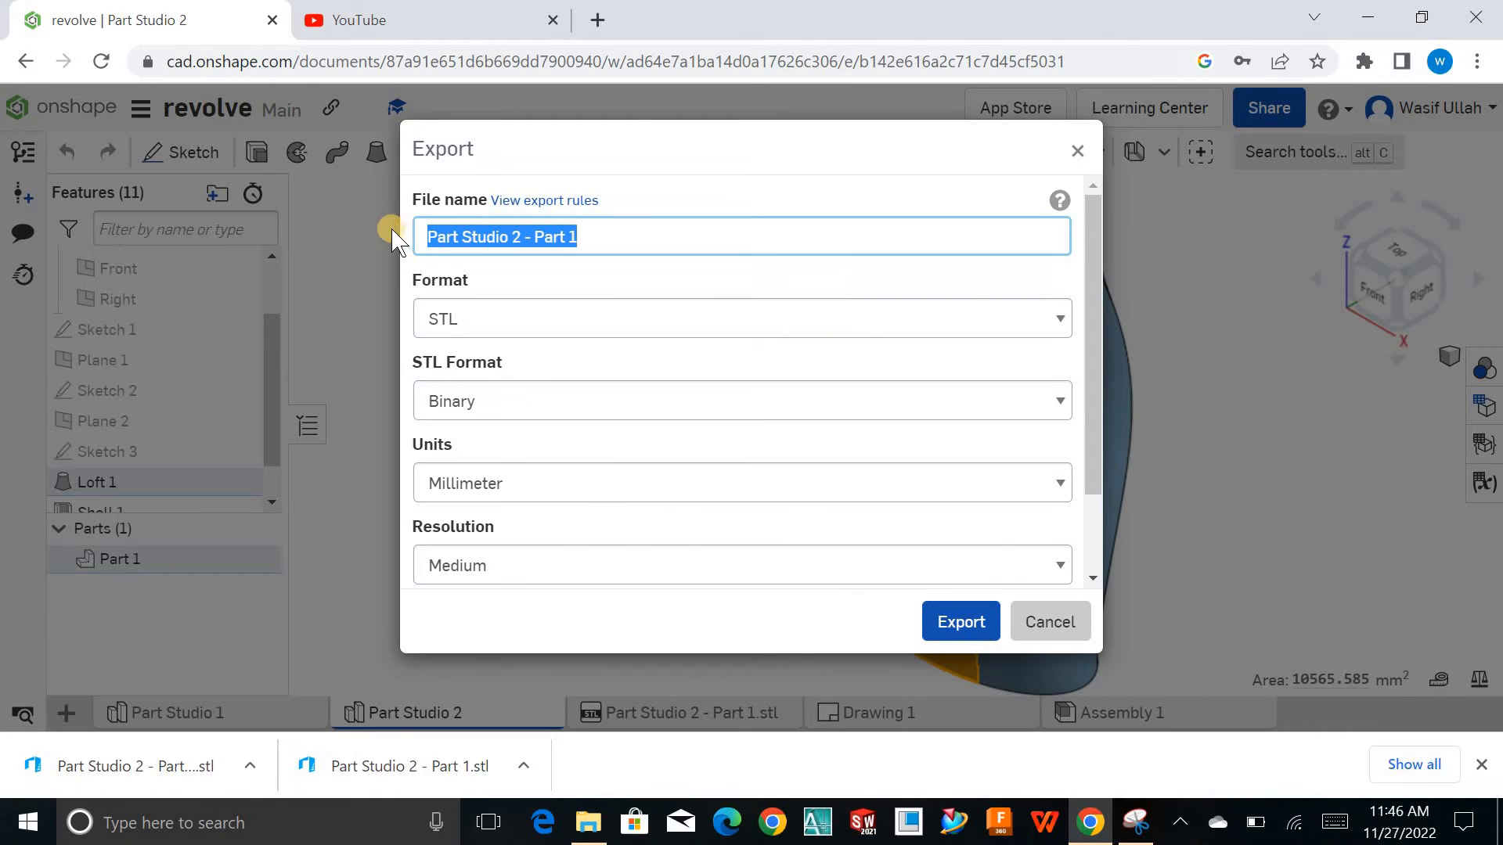
Name the export file 'prt studio 3' instead of the default Part Studio name.
{"action": "type", "text": "prt 01"}
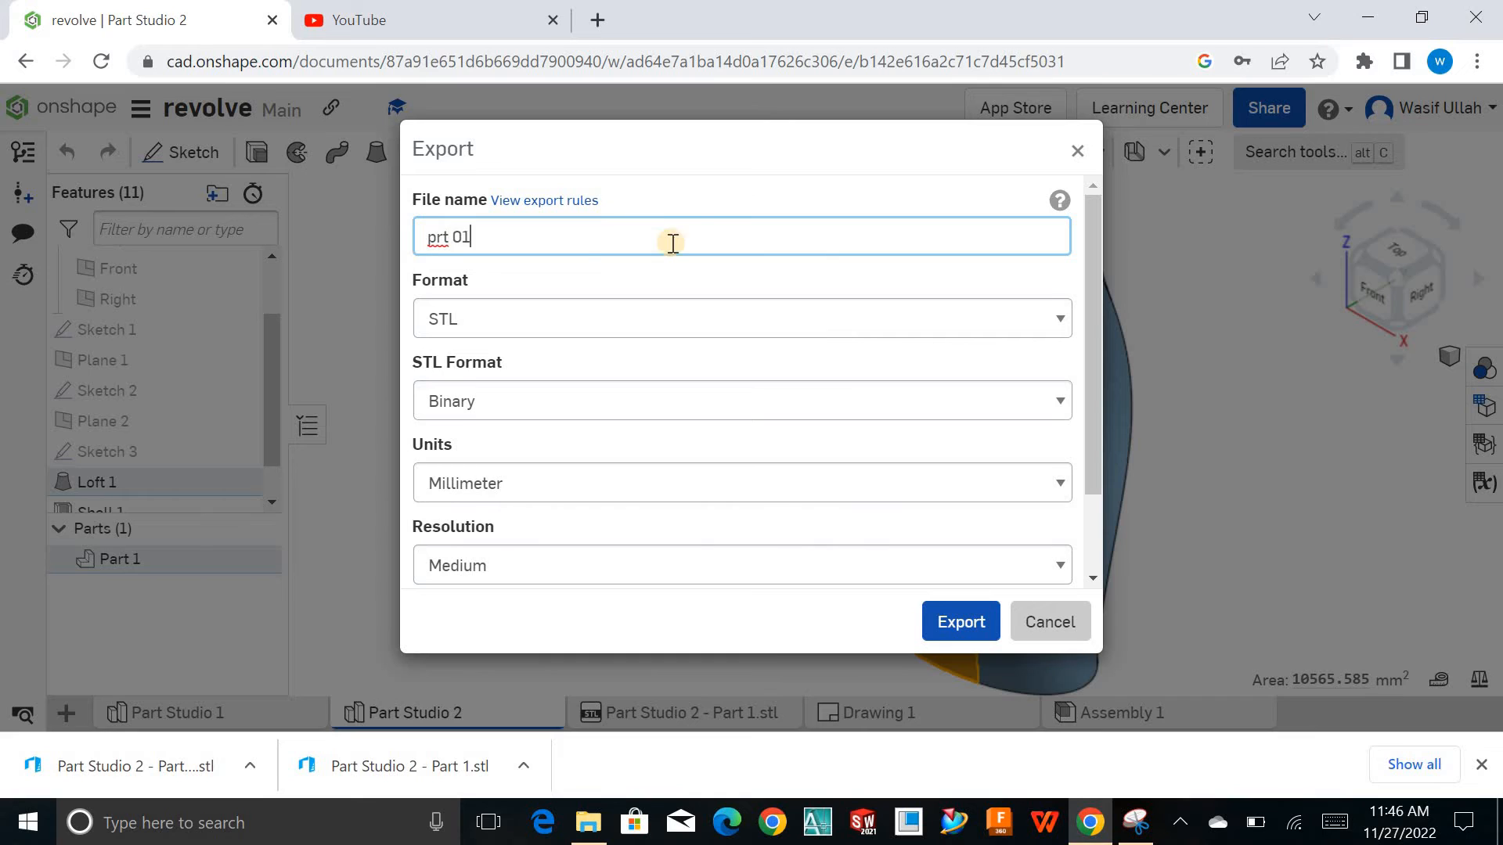
{"action": "key", "text": "Backspace"}
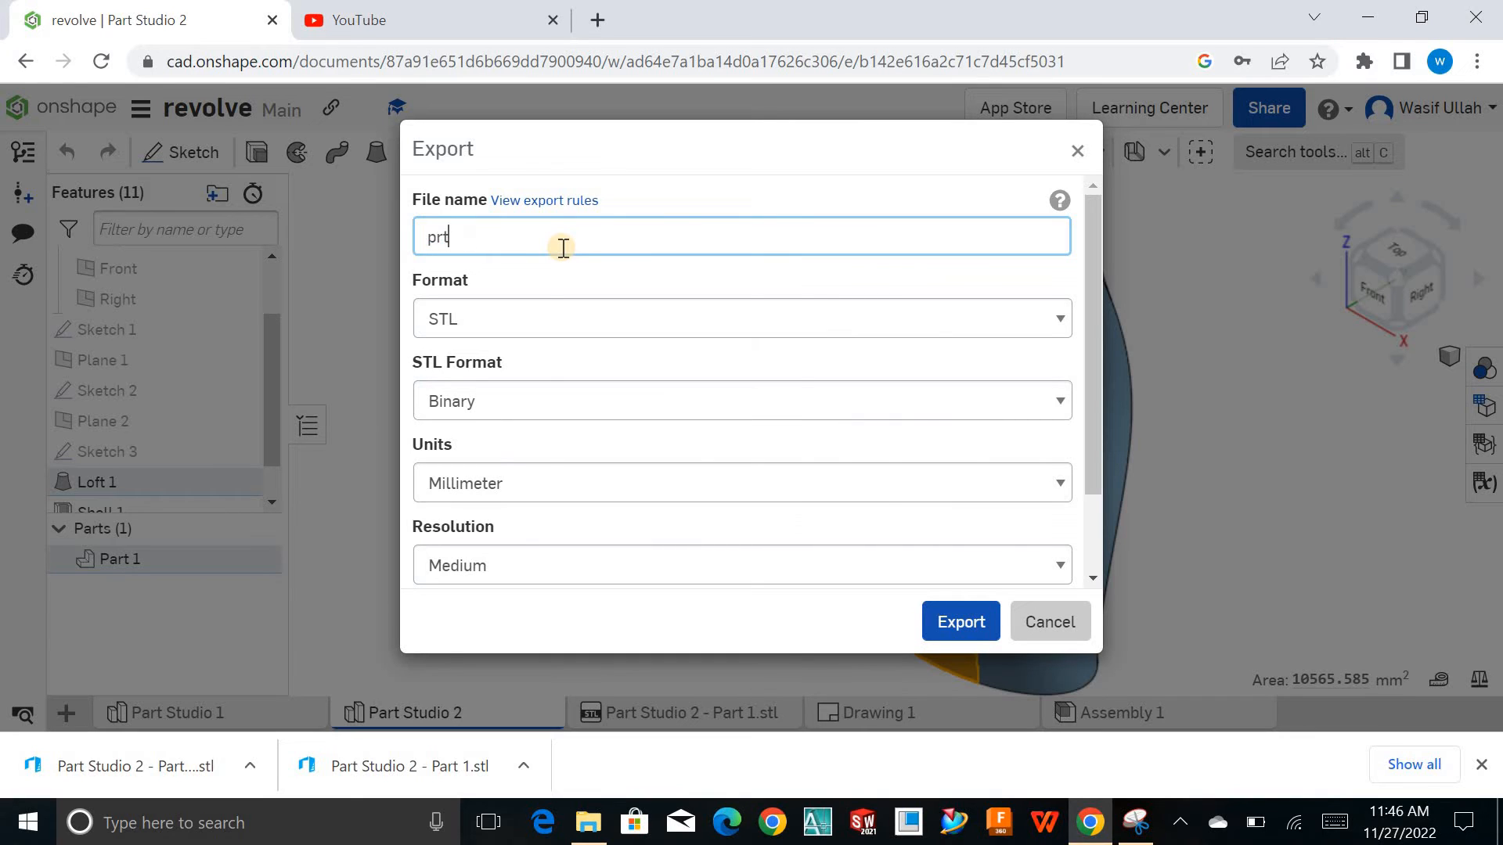
{"action": "type", "text": "studio 3"}
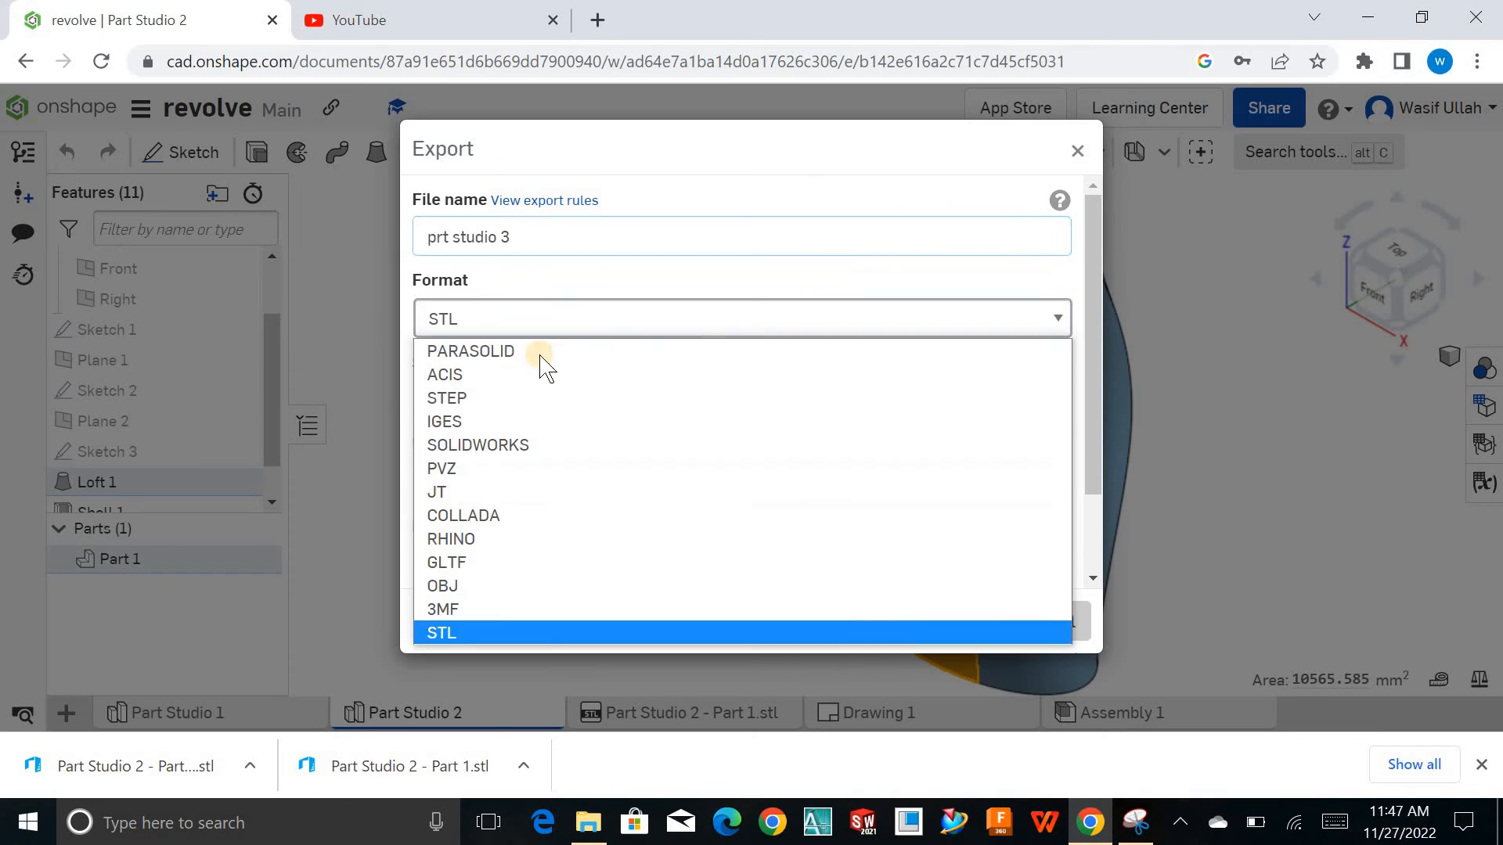
{"action": "mouse_move", "coordinate": [556, 400]}
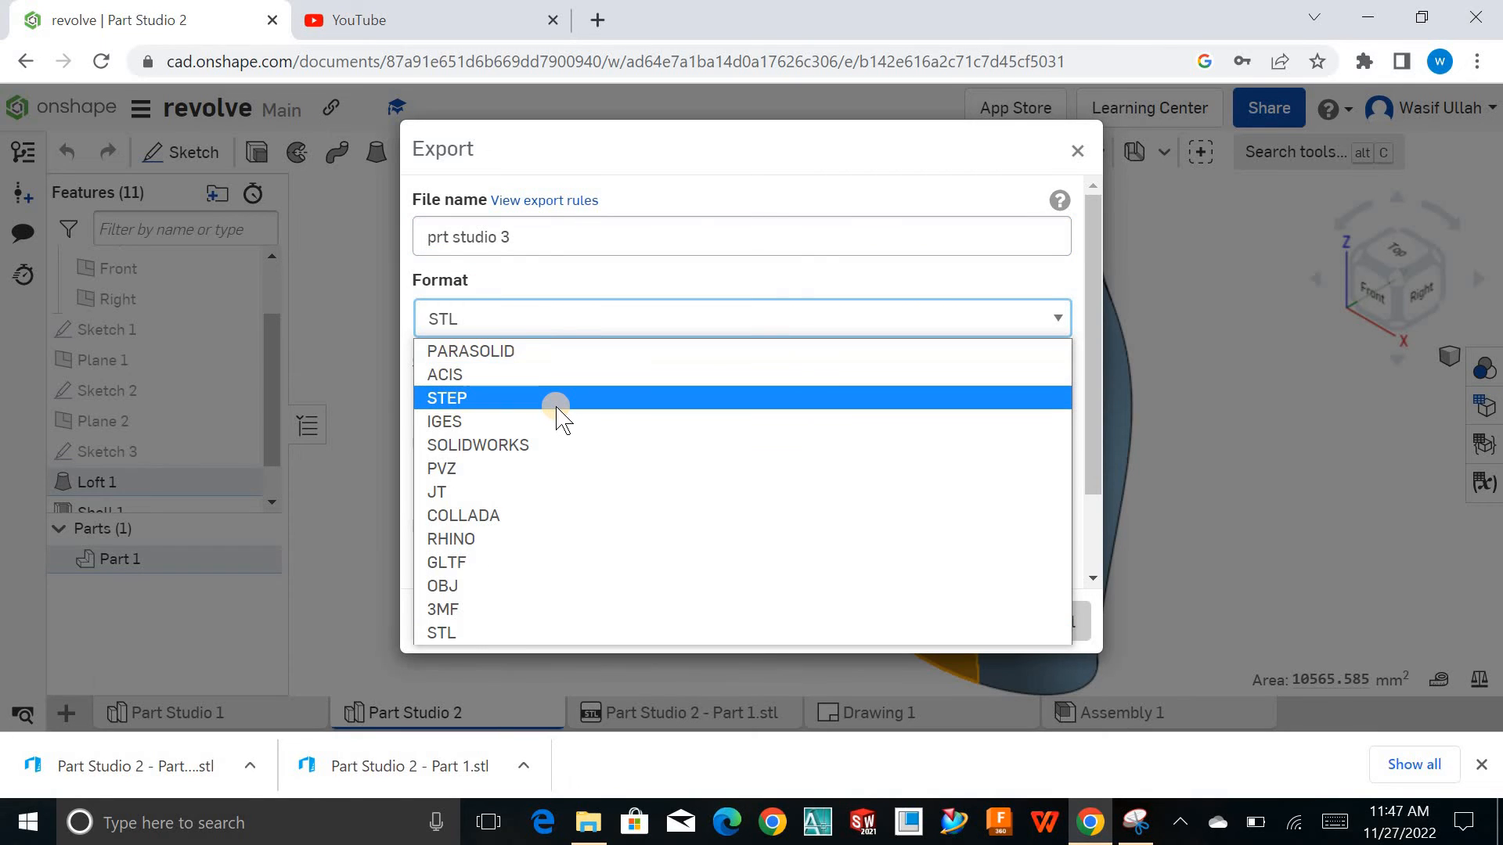
{"action": "mouse_move", "coordinate": [559, 457]}
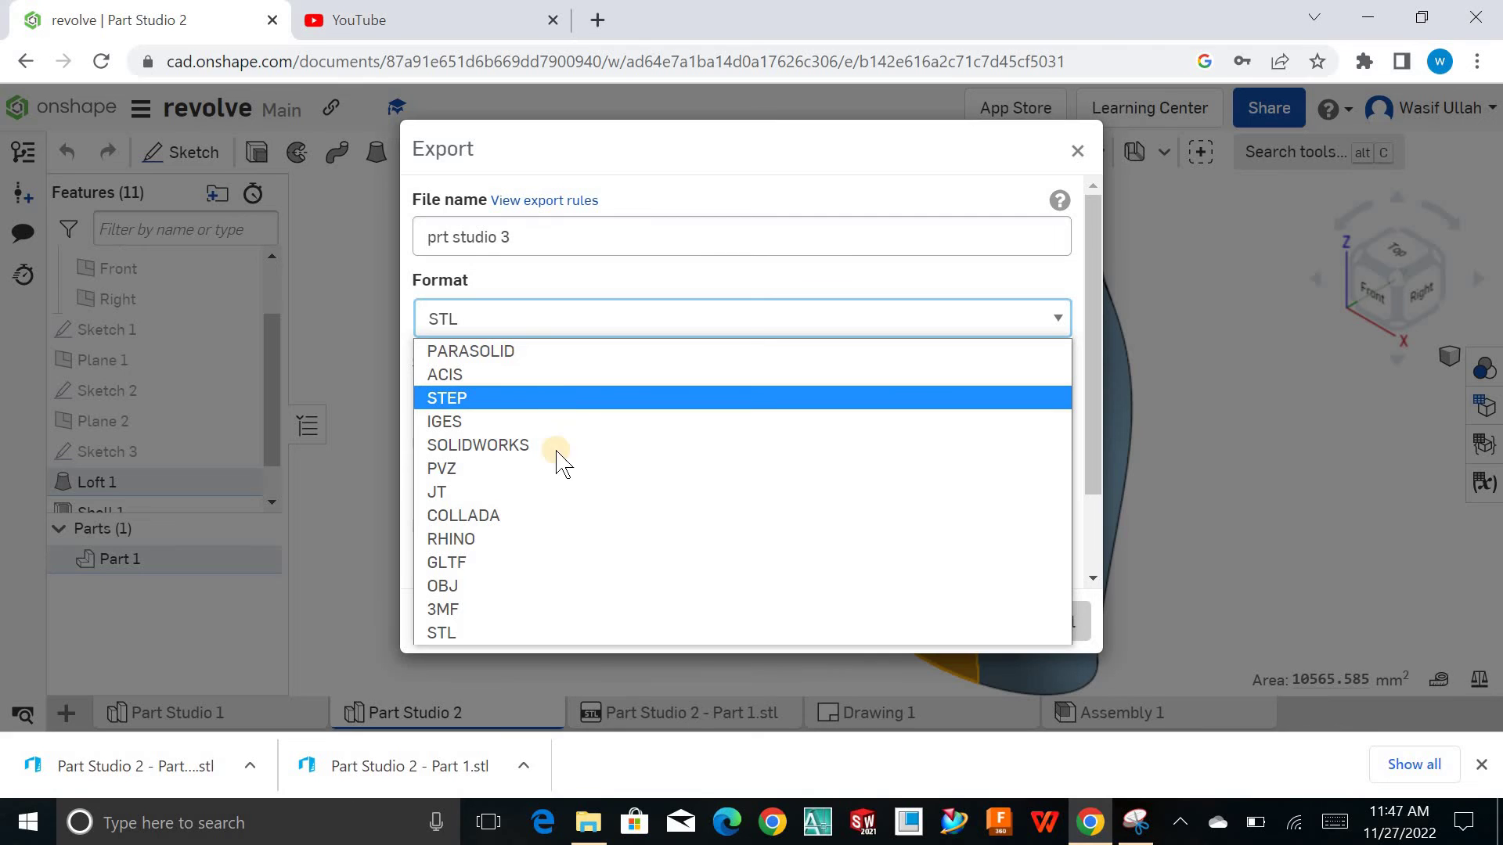
{"action": "mouse_move", "coordinate": [585, 613]}
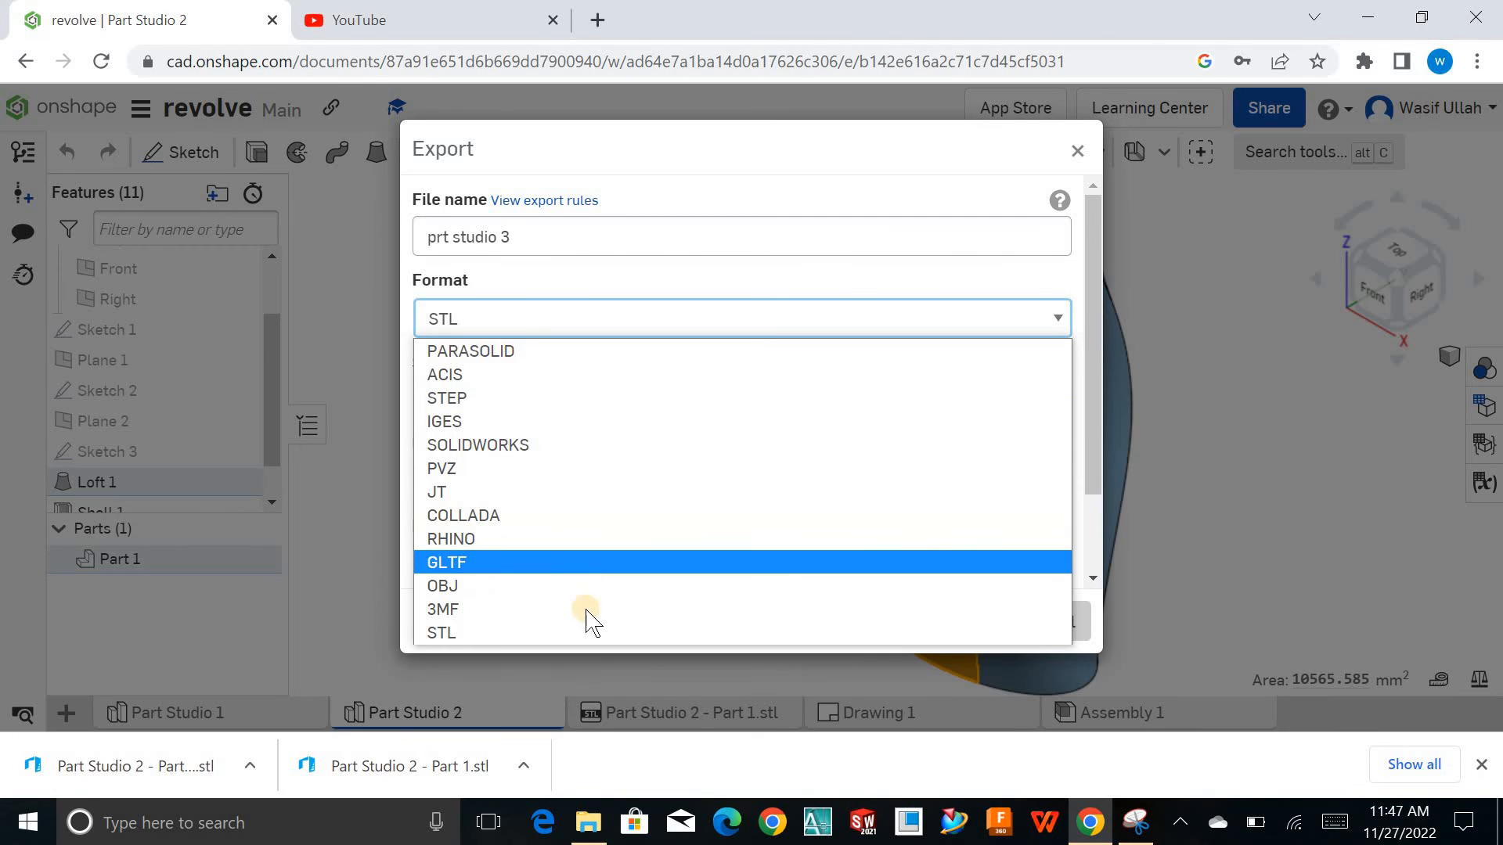
Keep STL as the format and bring up the Text/Binary STL encoding choices.
{"action": "left_click", "coordinate": [441, 633]}
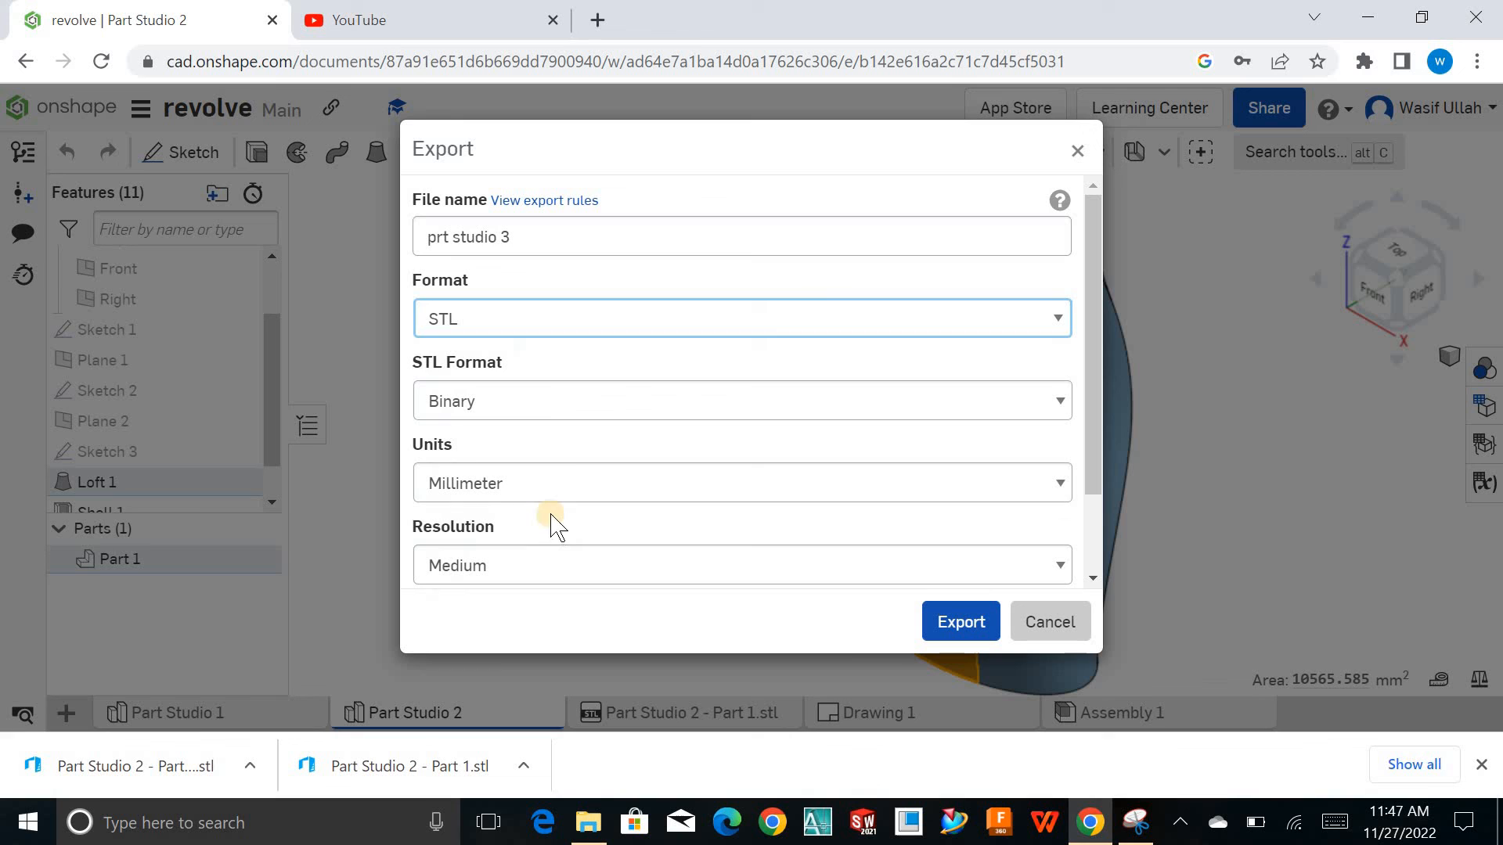
{"action": "left_click", "coordinate": [739, 401]}
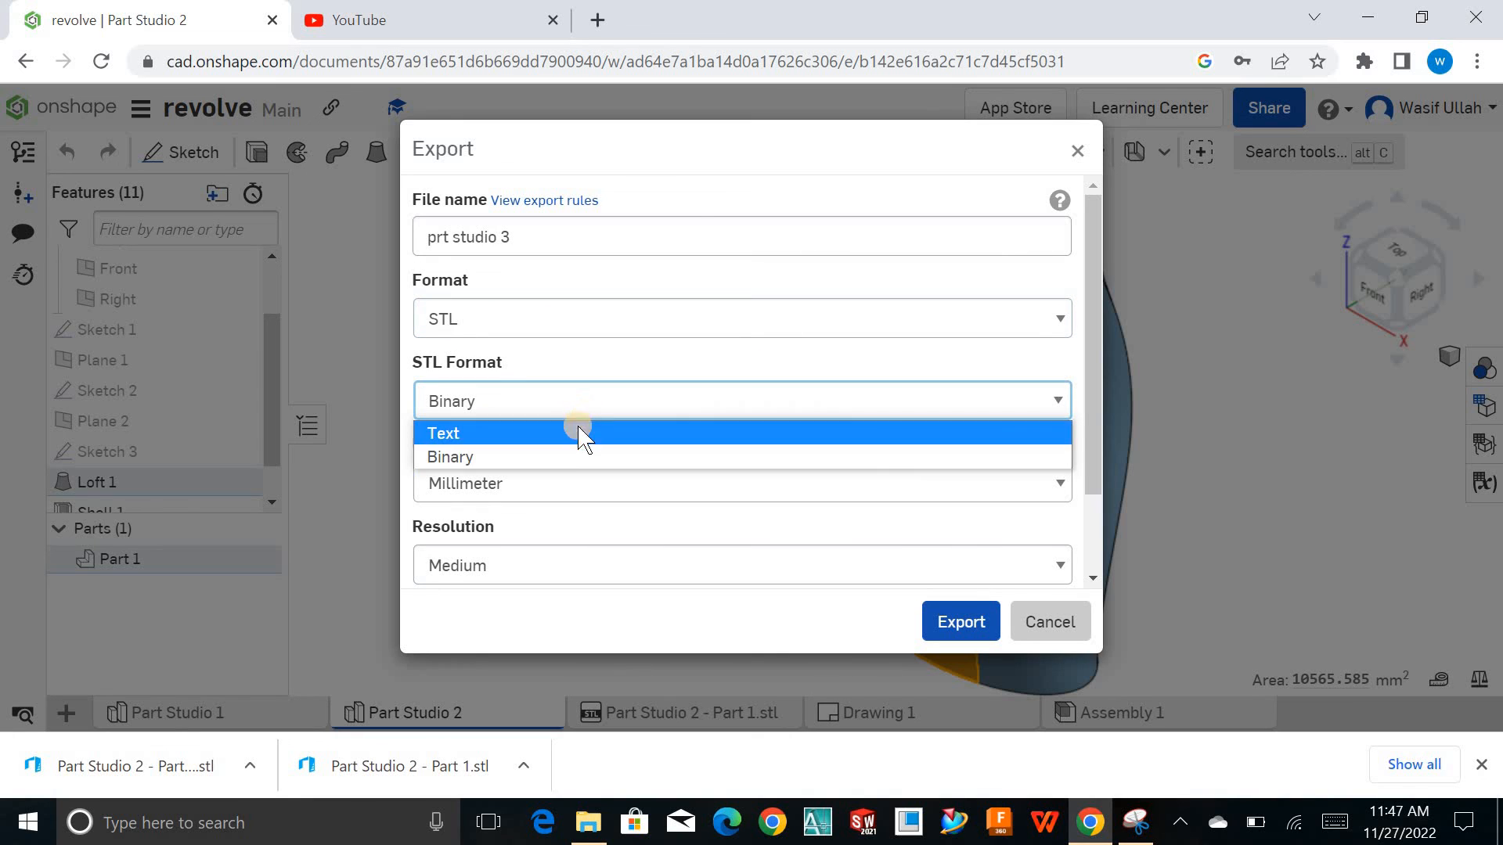